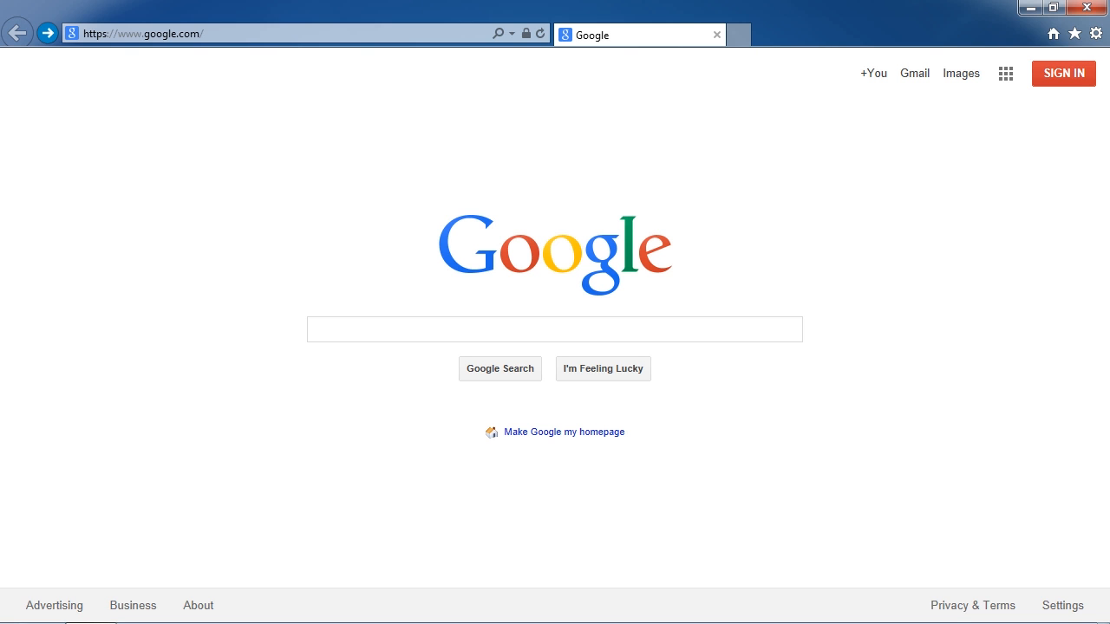
mouse_move(222, 45)
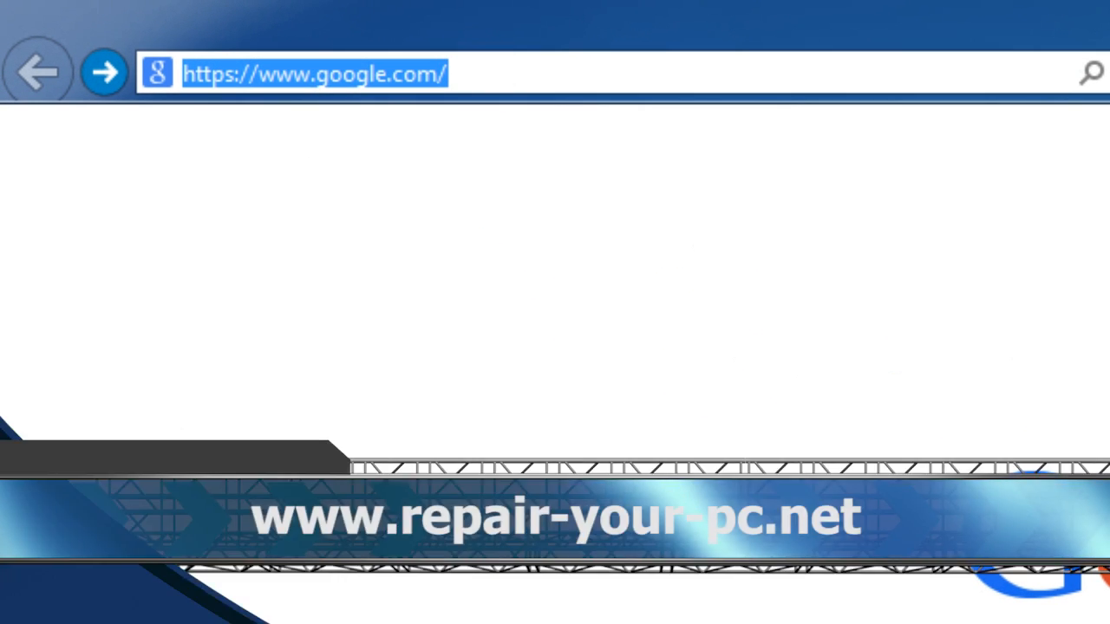
type("www.repair-your-pc.net/")
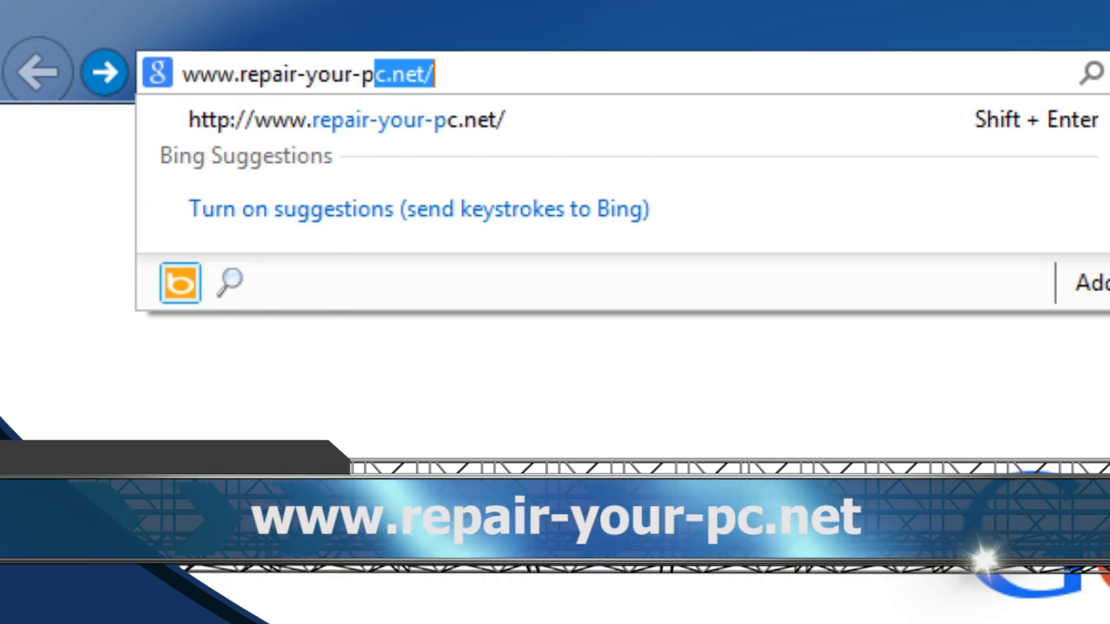
key("Enter")
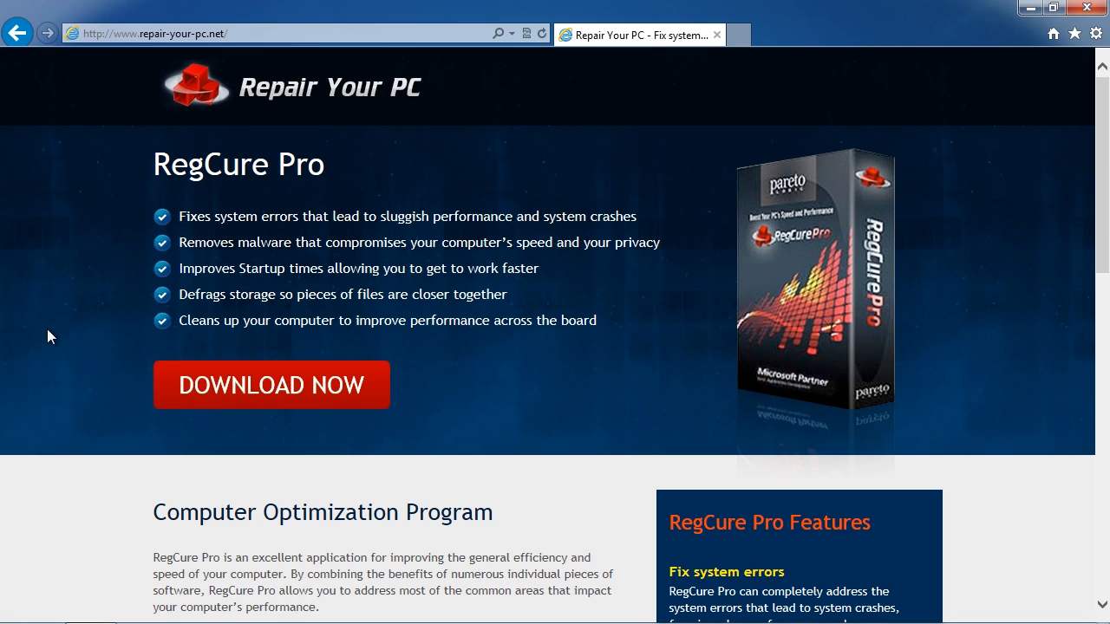
mouse_move(121, 364)
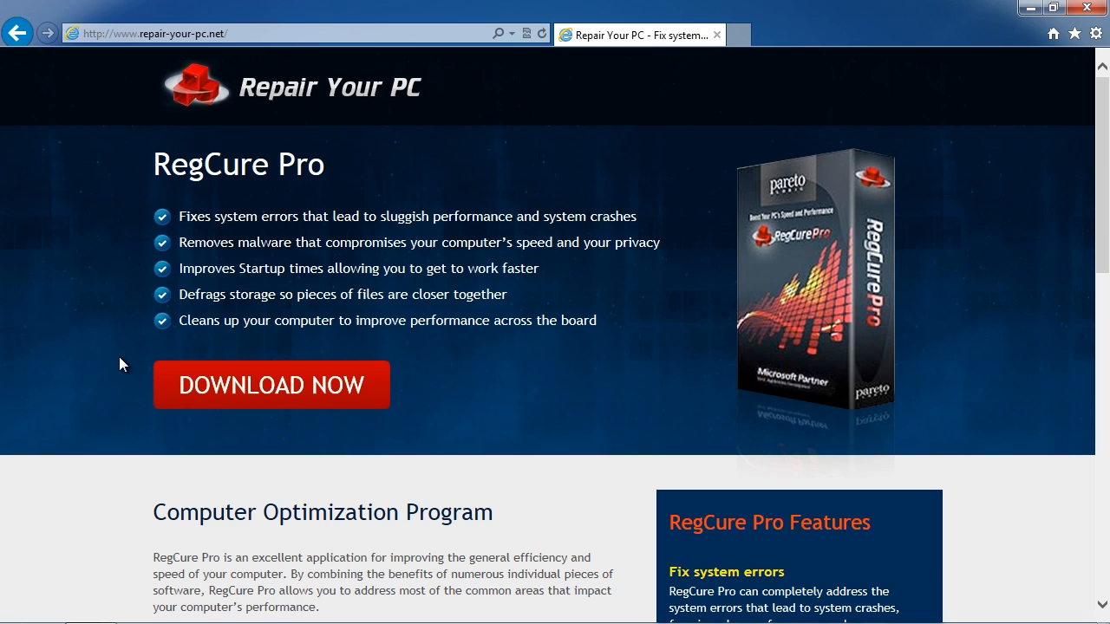
mouse_move(125, 371)
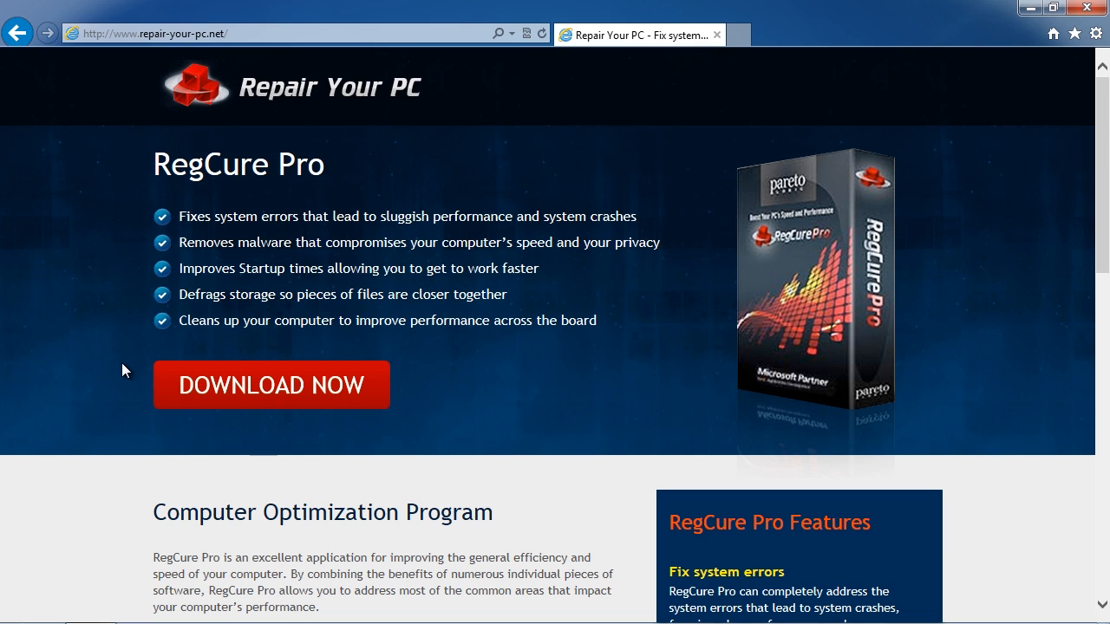
mouse_move(137, 390)
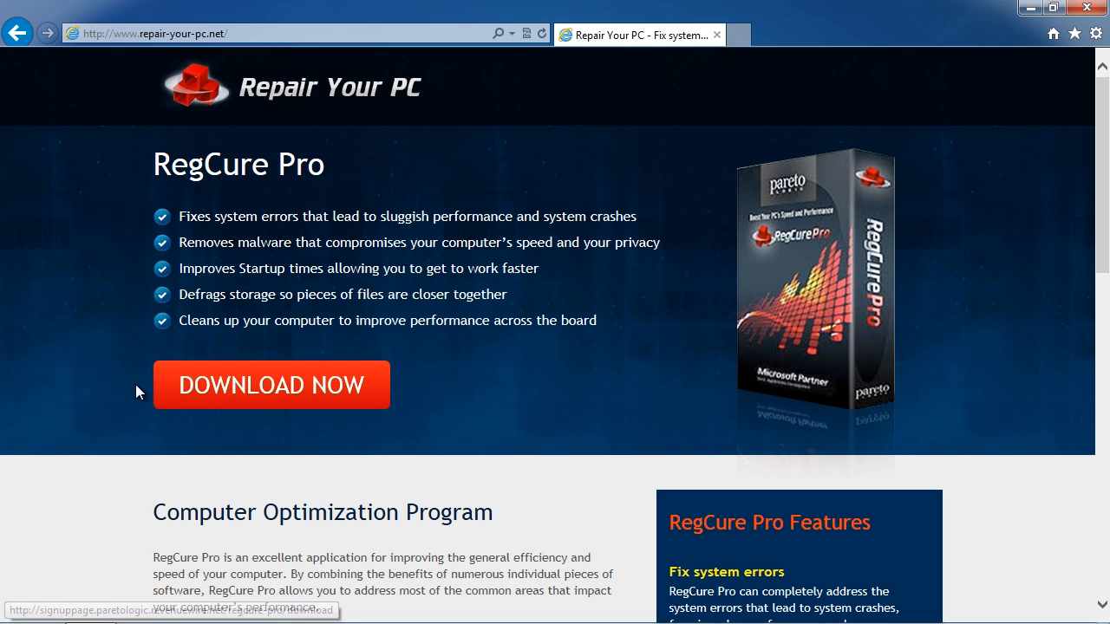
- Download RegCureProSetup.exe via DOWNLOAD NOW and choose Save as for its location
left_click(270, 385)
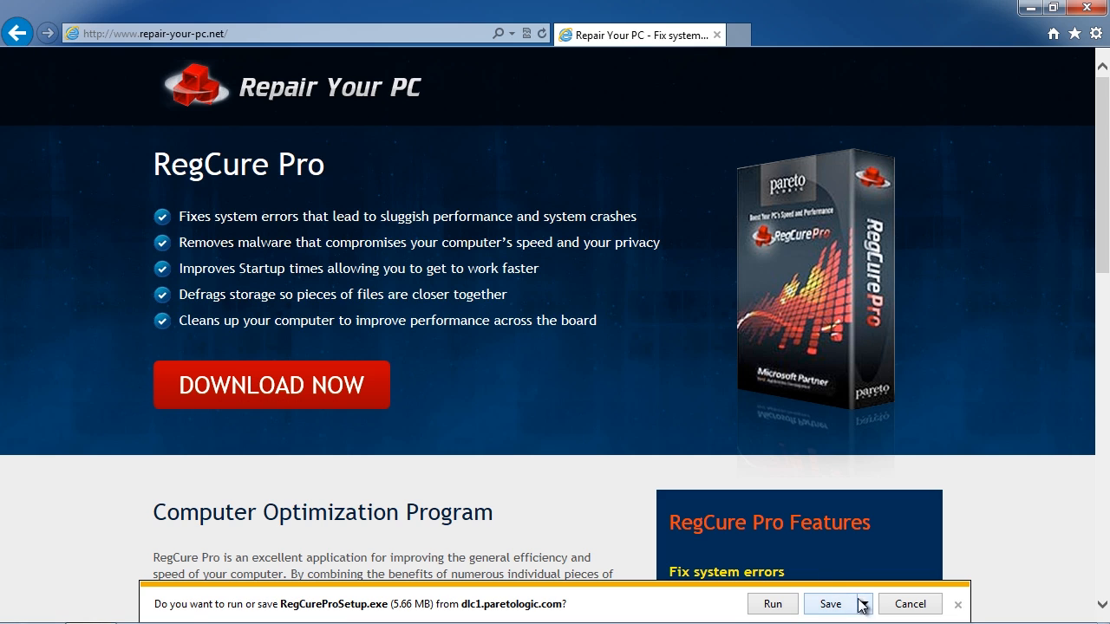
left_click(863, 603)
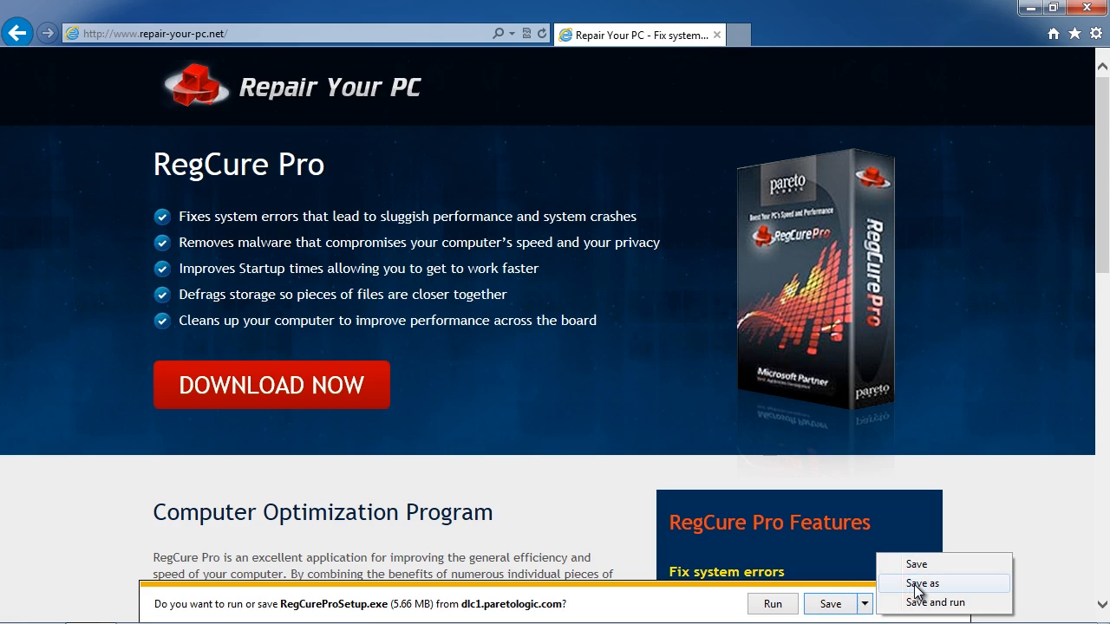
left_click(925, 583)
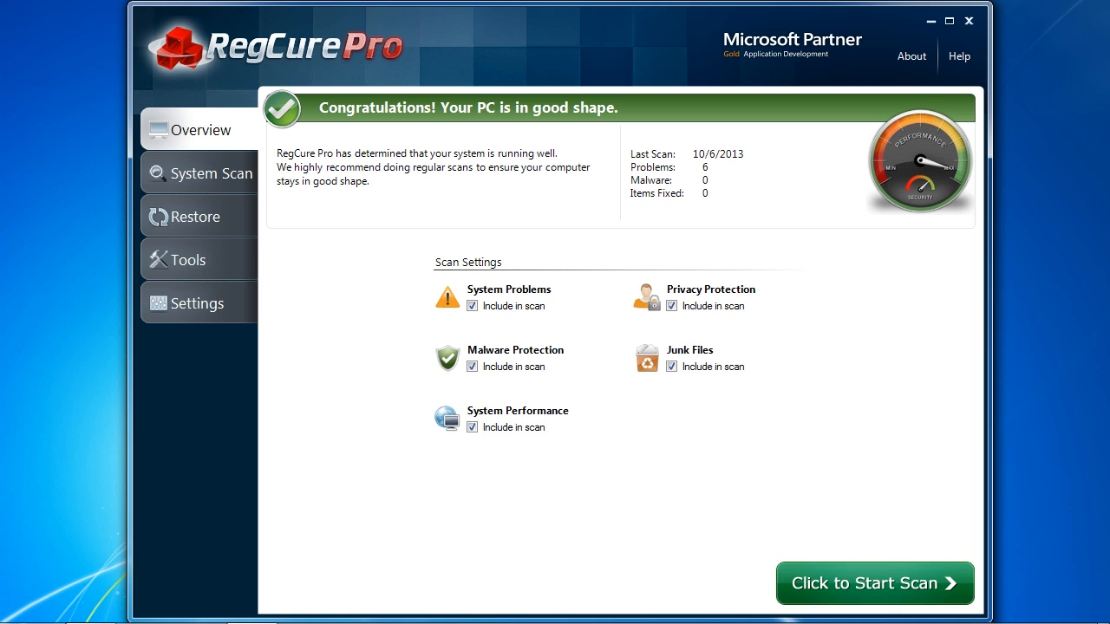
mouse_move(222, 282)
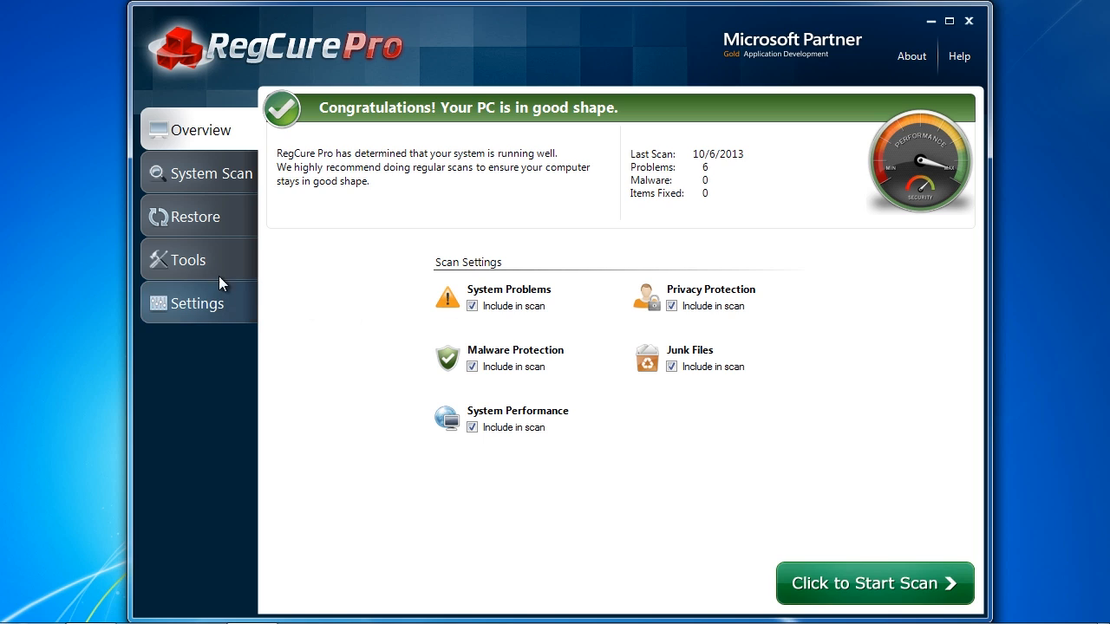
- Show the Tools section listing Process Manager, Startup Manager, File Manager, Defrag and BHO Manager
left_click(188, 260)
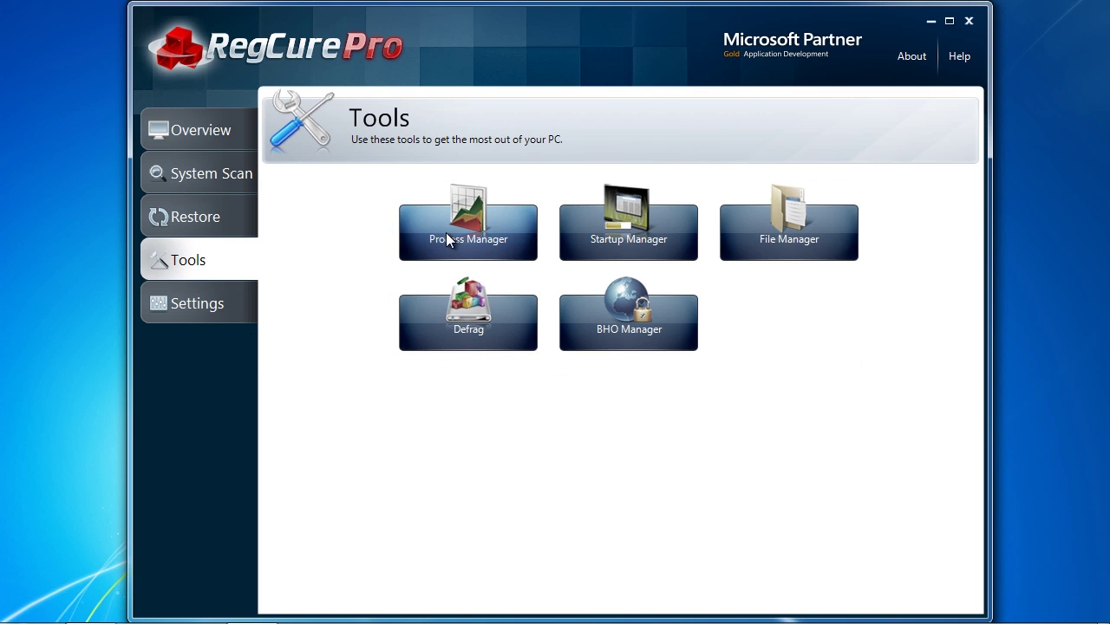
- View the Process Manager list and the Startup Manager's eight startup items, returning to Tools
left_click(468, 222)
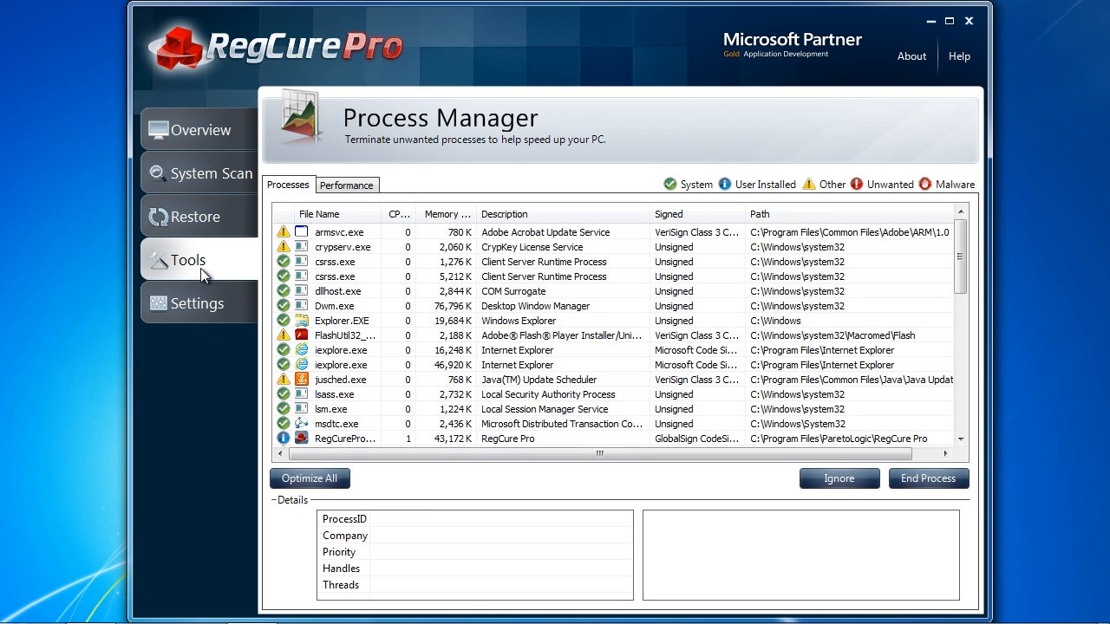
mouse_move(196, 267)
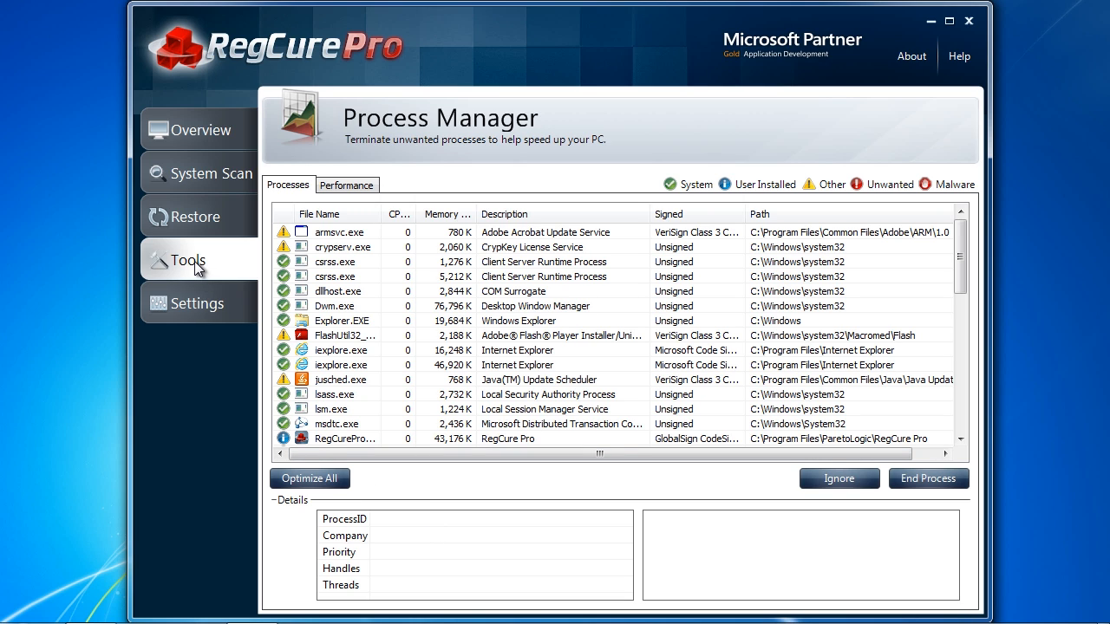
left_click(187, 260)
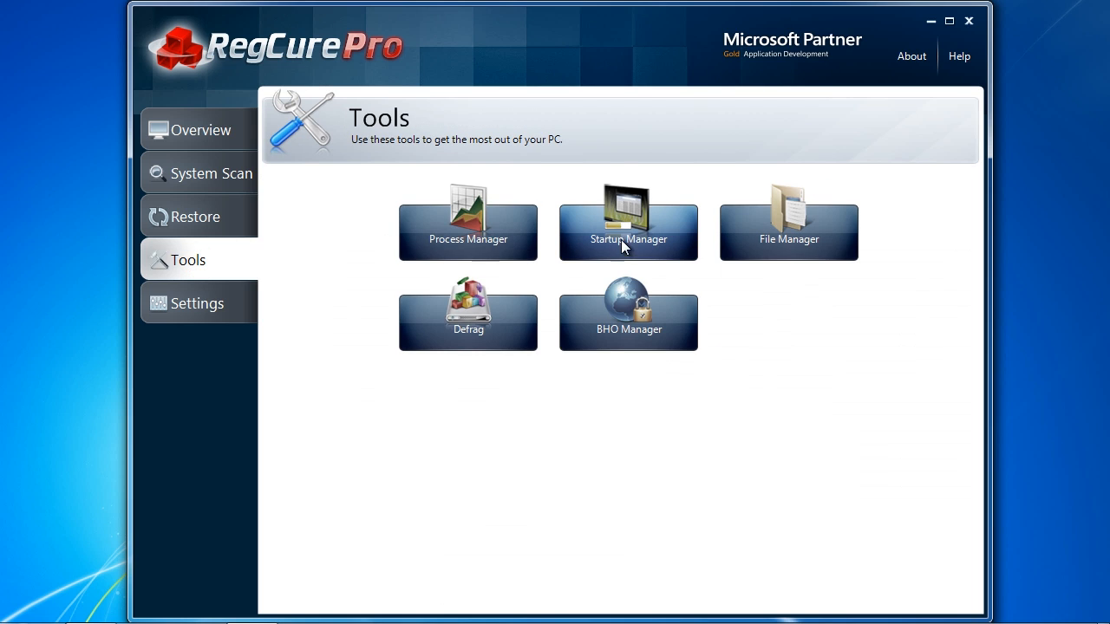
left_click(628, 228)
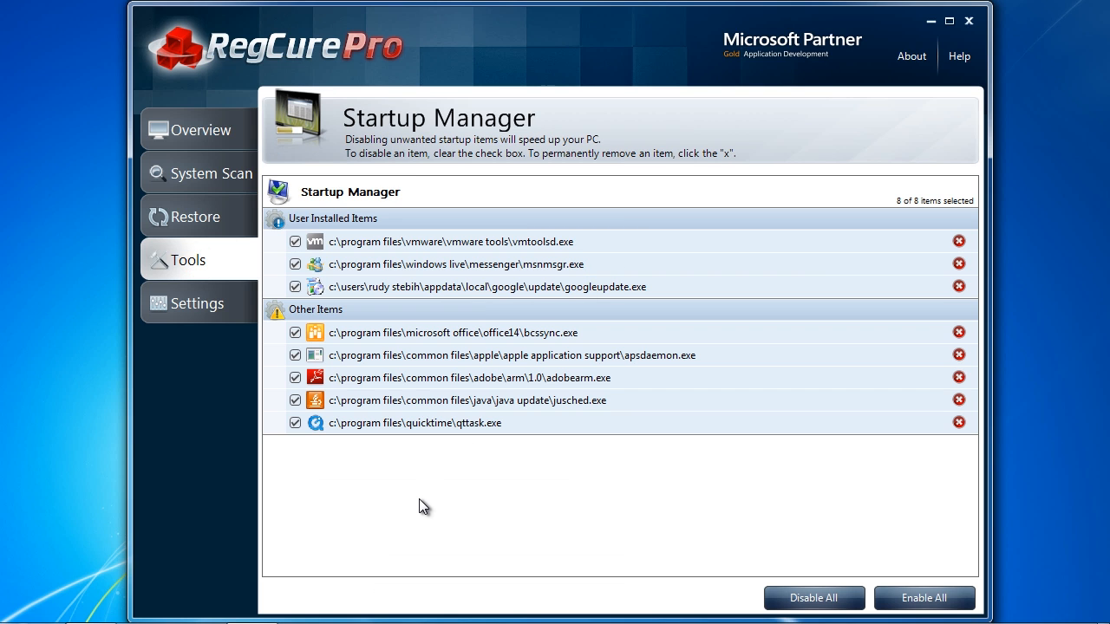
mouse_move(420, 507)
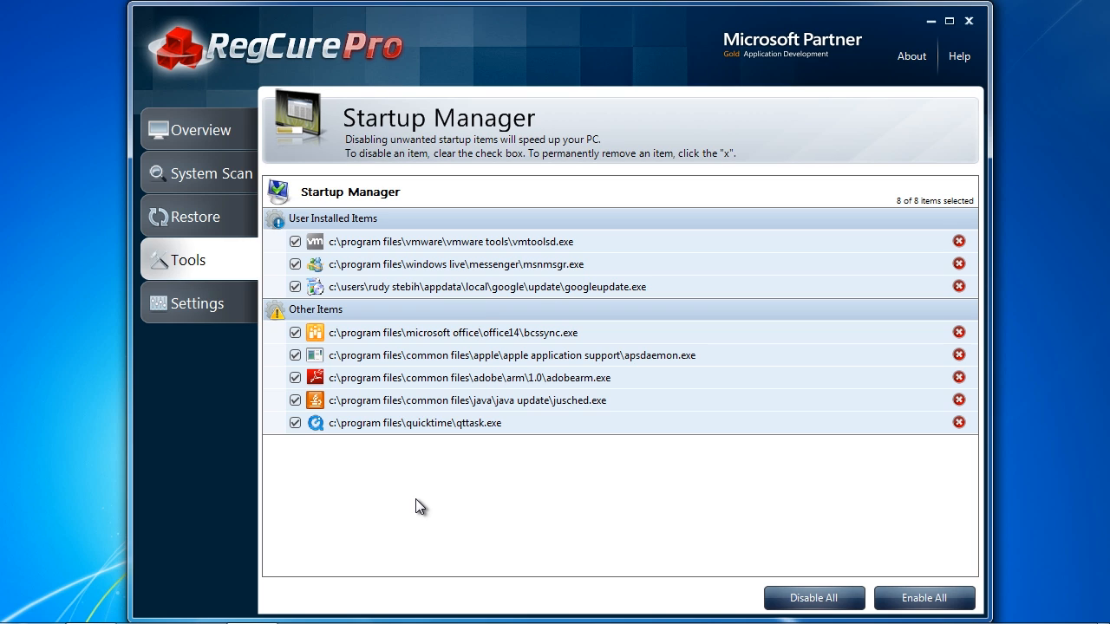
mouse_move(217, 276)
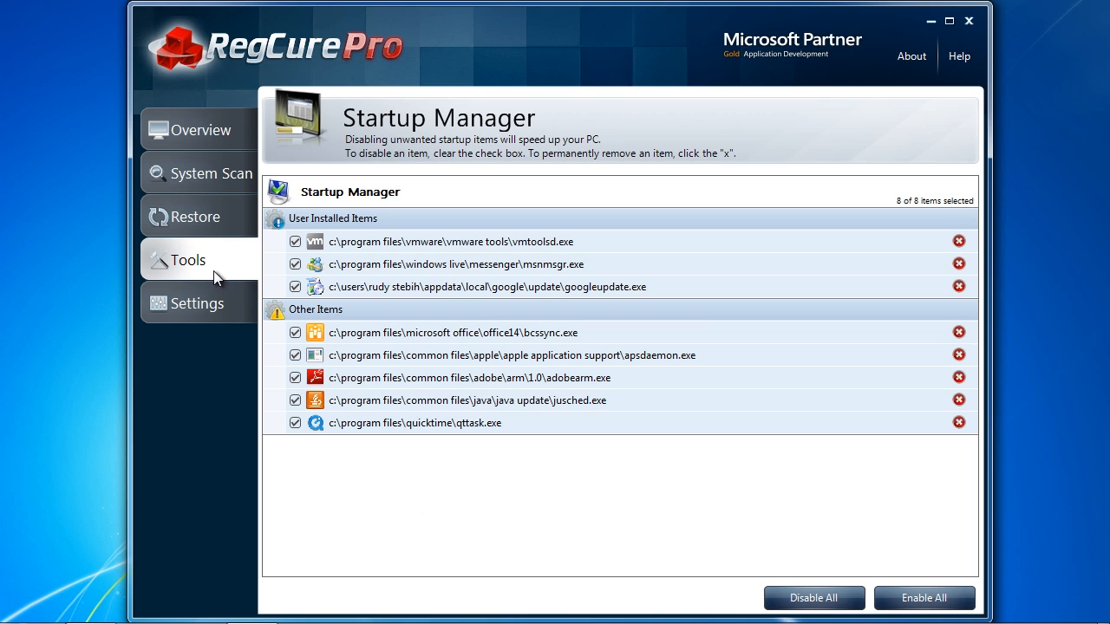
mouse_move(201, 267)
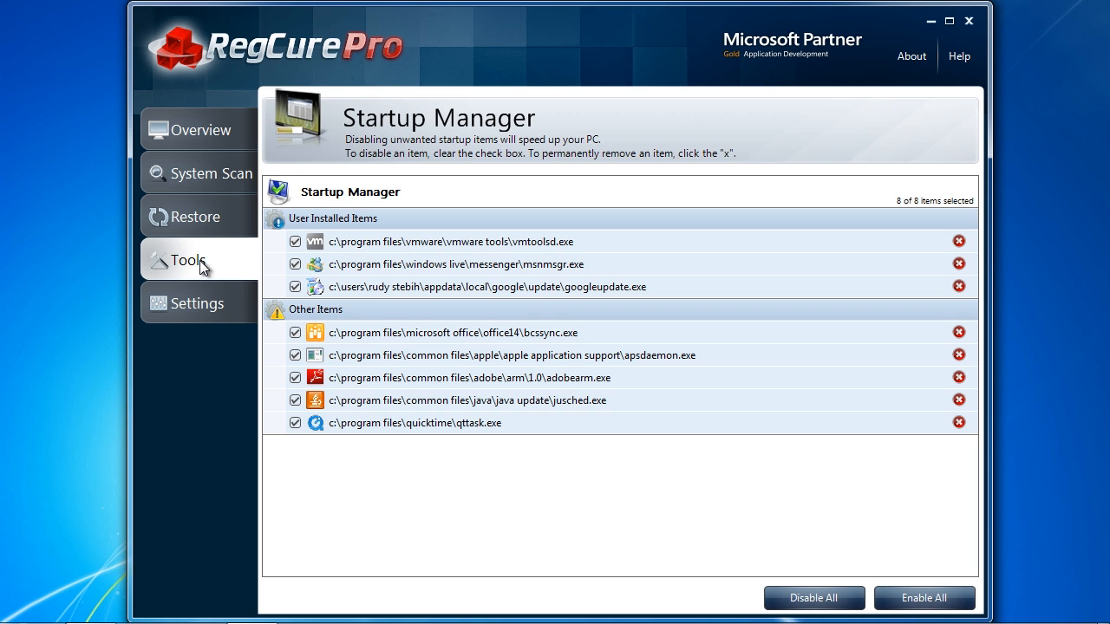
left_click(187, 260)
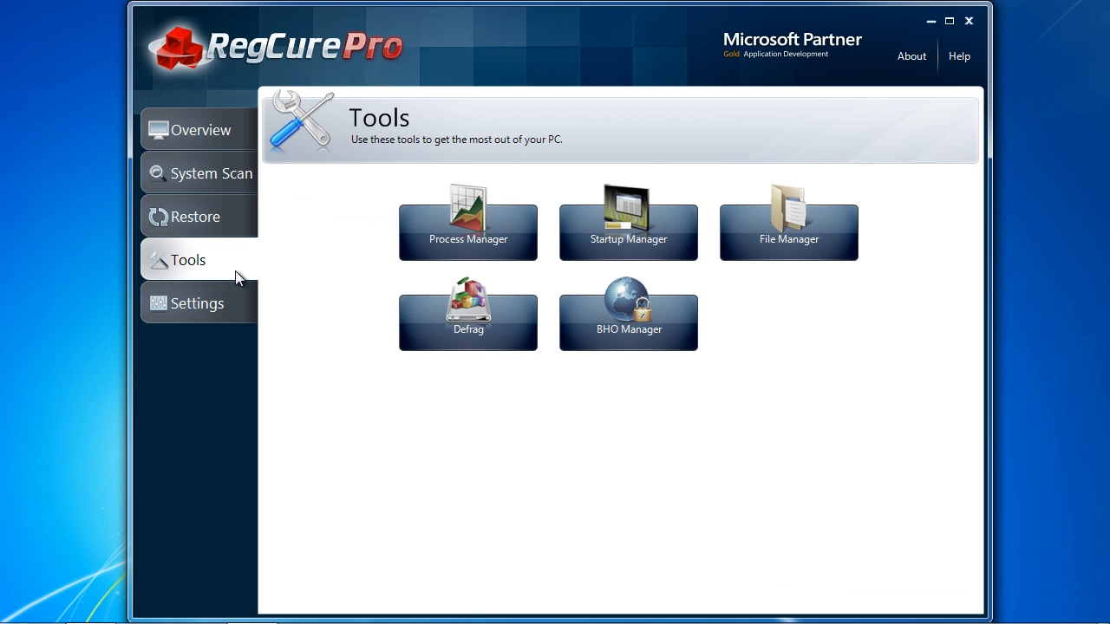
- Analyze drive C: in Defrag, cancel the analysis, and move to System Scan
left_click(468, 312)
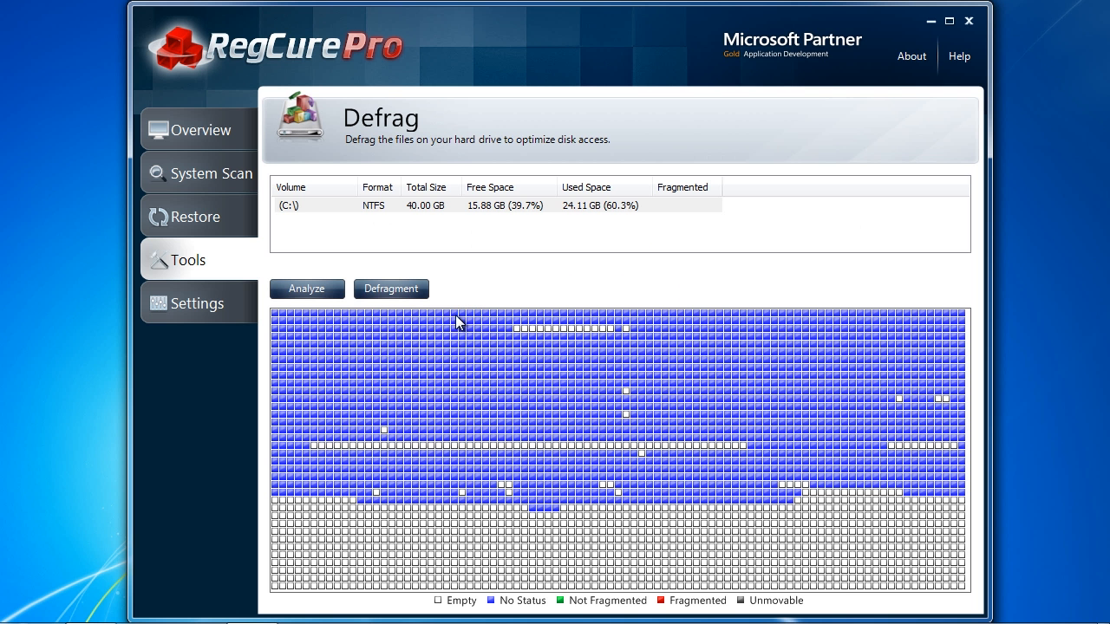
left_click(305, 288)
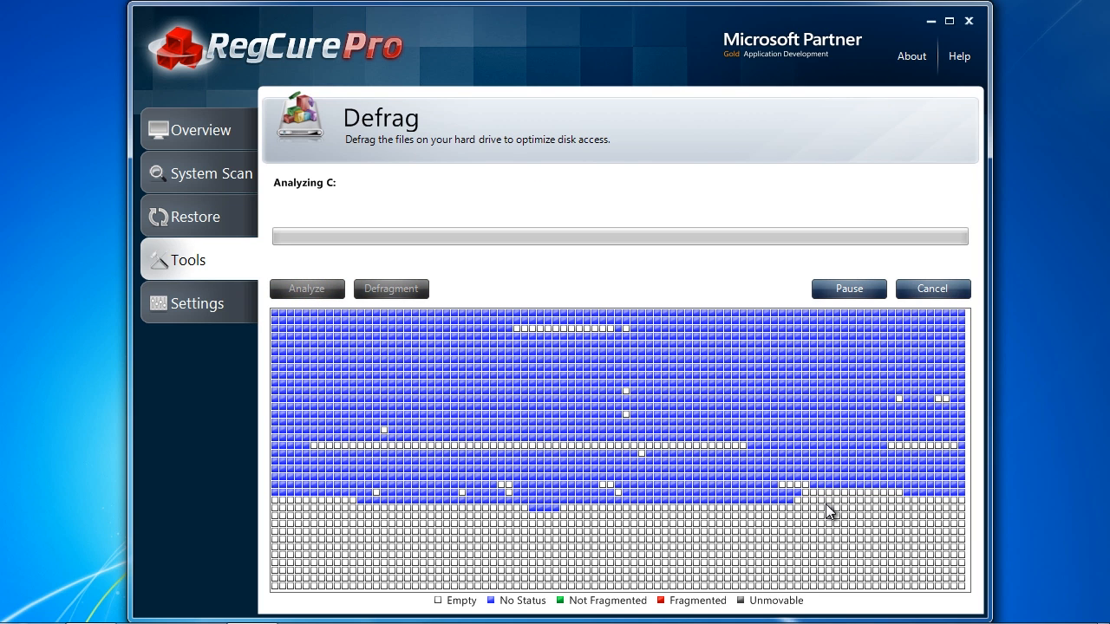
left_click(933, 288)
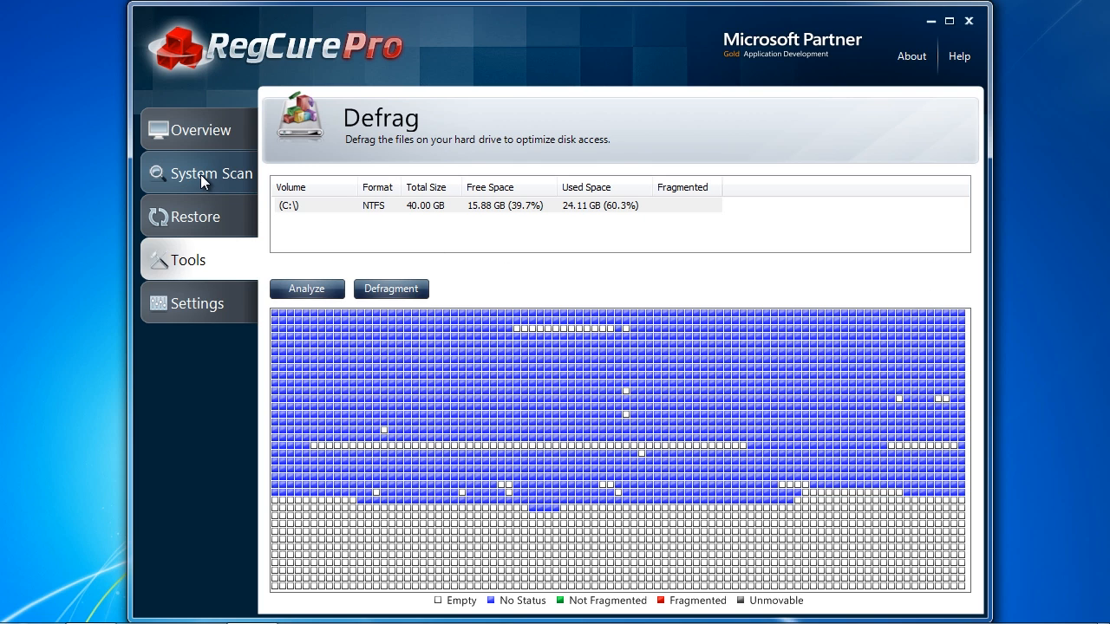
left_click(211, 173)
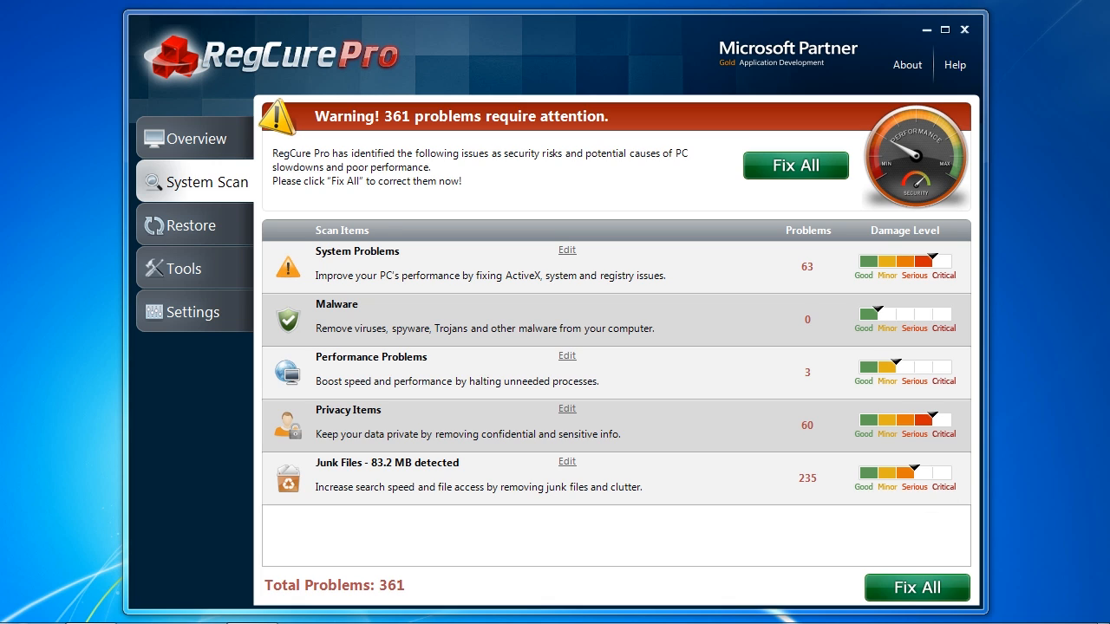
mouse_move(706, 347)
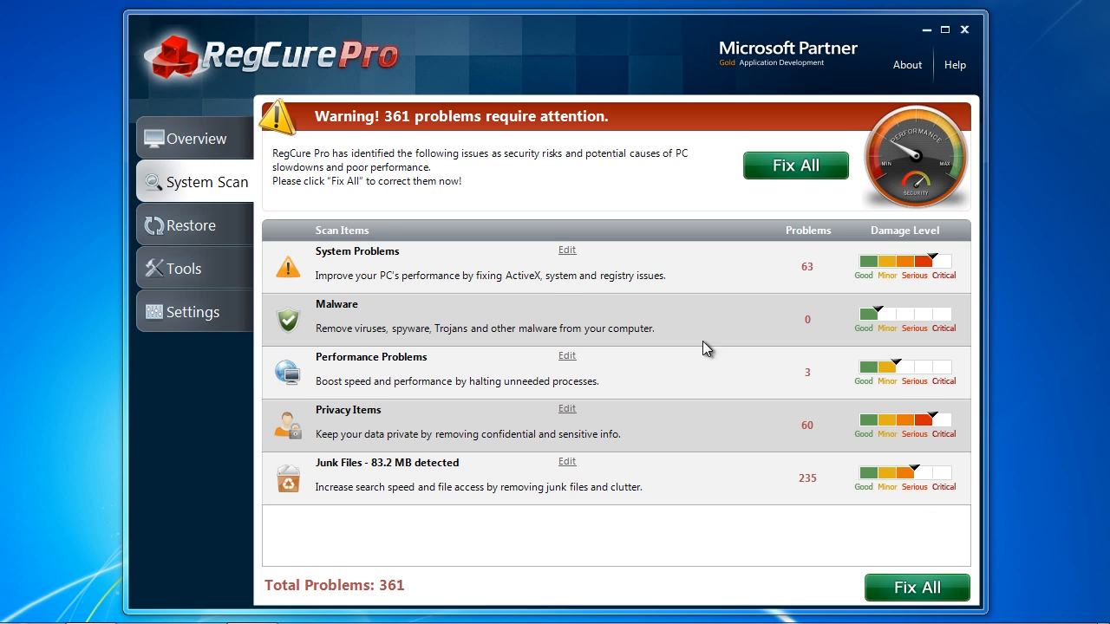
- After the scan reports 361 problems, view the 235 junk files found via Edit
left_click(565, 250)
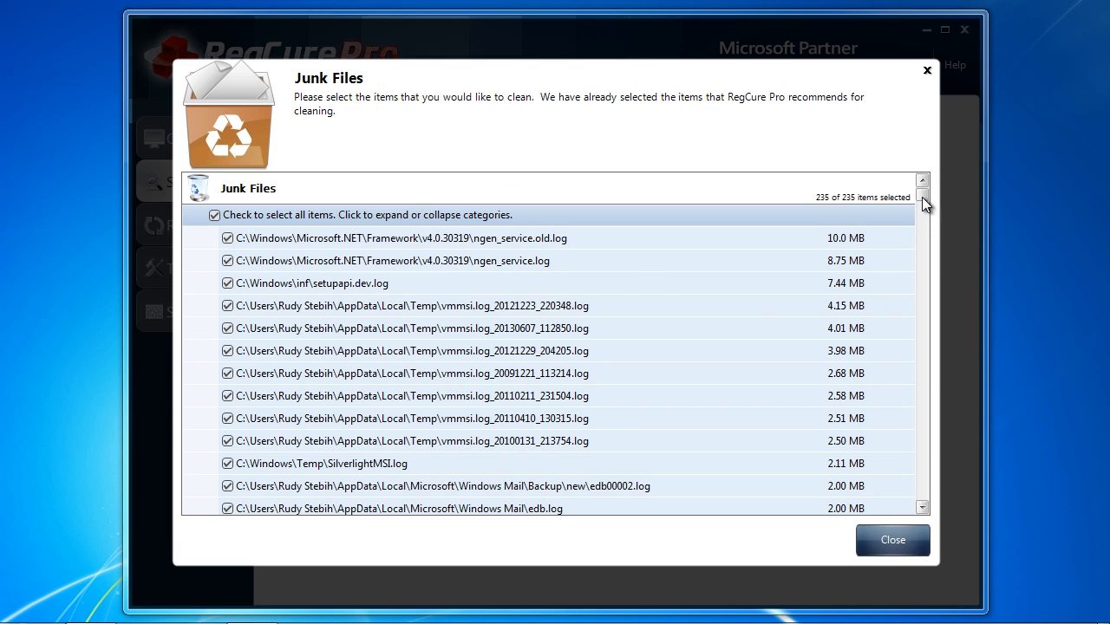
- Scroll the Junk Files list to the smaller temp and log entries marked for cleaning
scroll("down", 3)
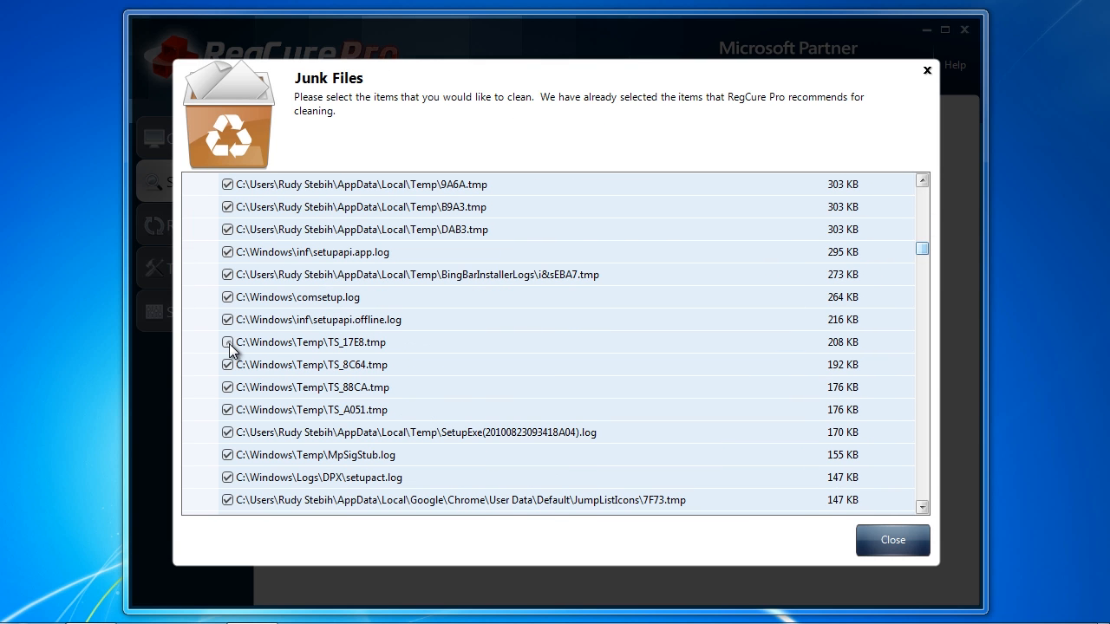
mouse_move(683, 354)
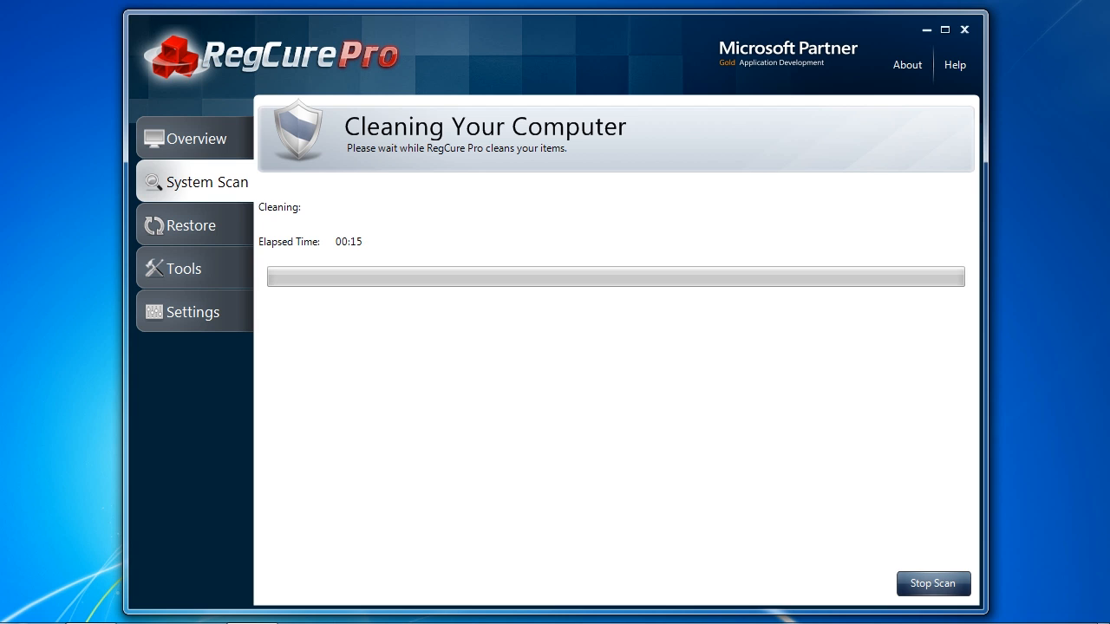
mouse_move(1042, 364)
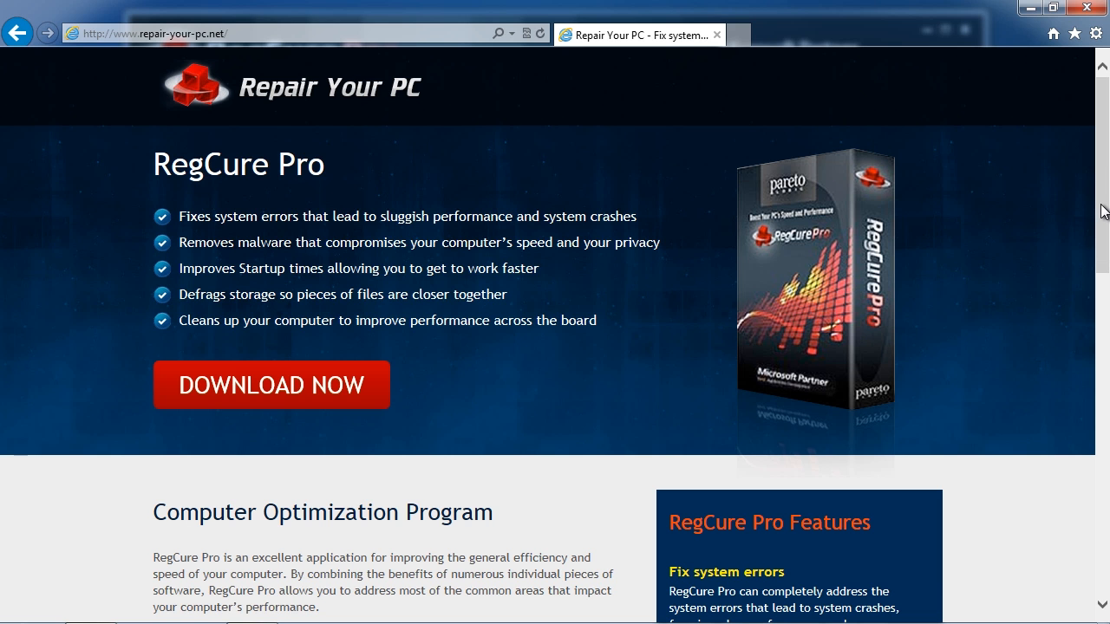
- Scroll the RegCure Pro page down to the closing 'Get RegCure Pro Today!' section
scroll("down", 3)
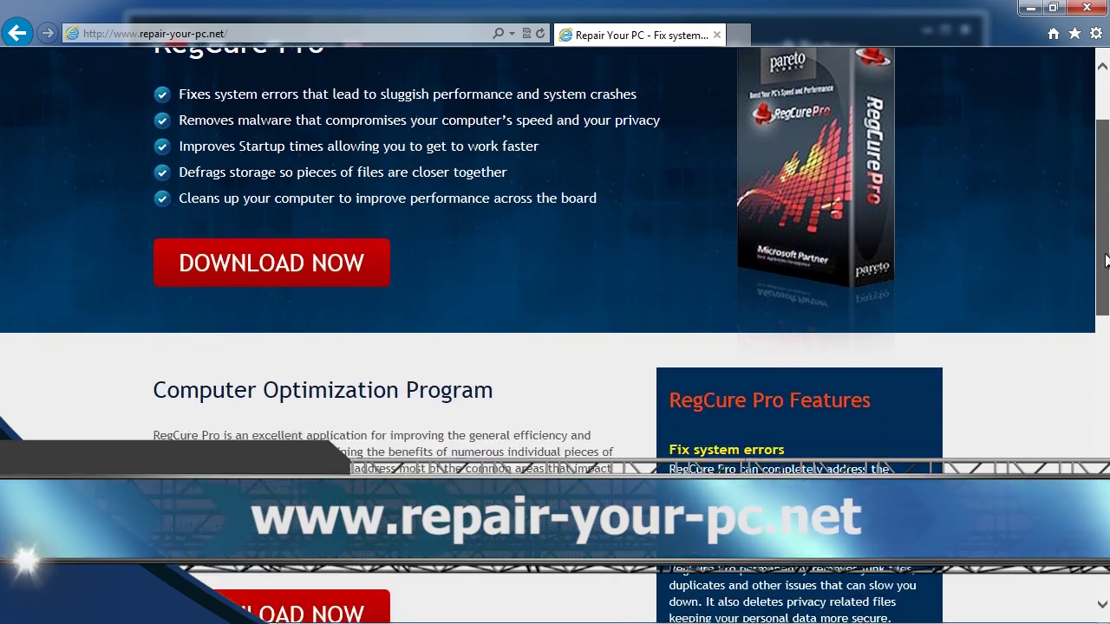
scroll("down", 3)
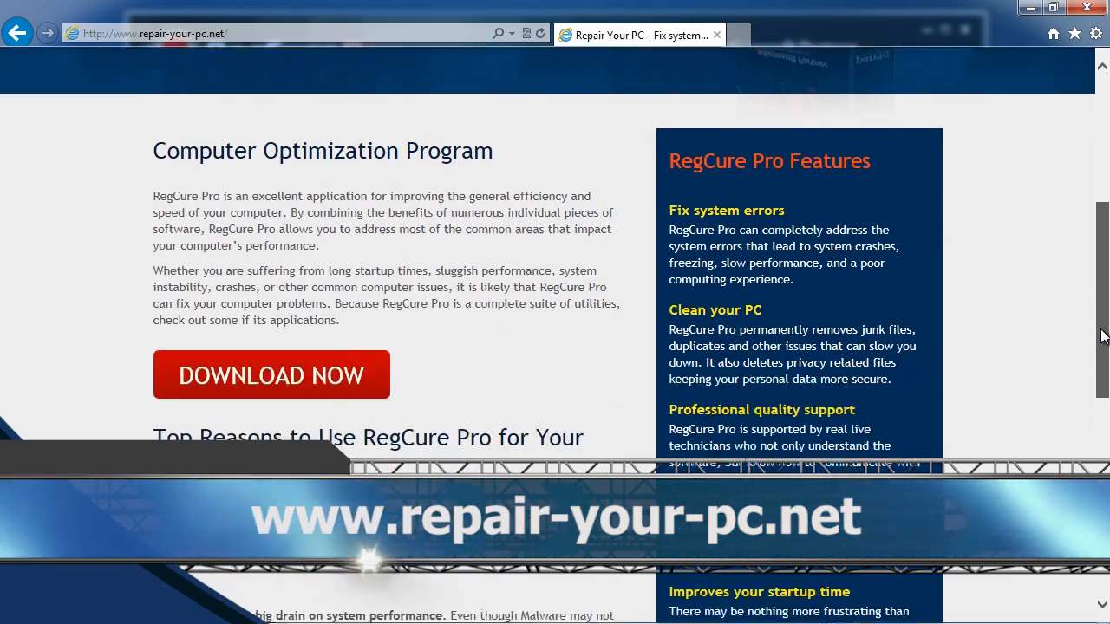
scroll("down", 3)
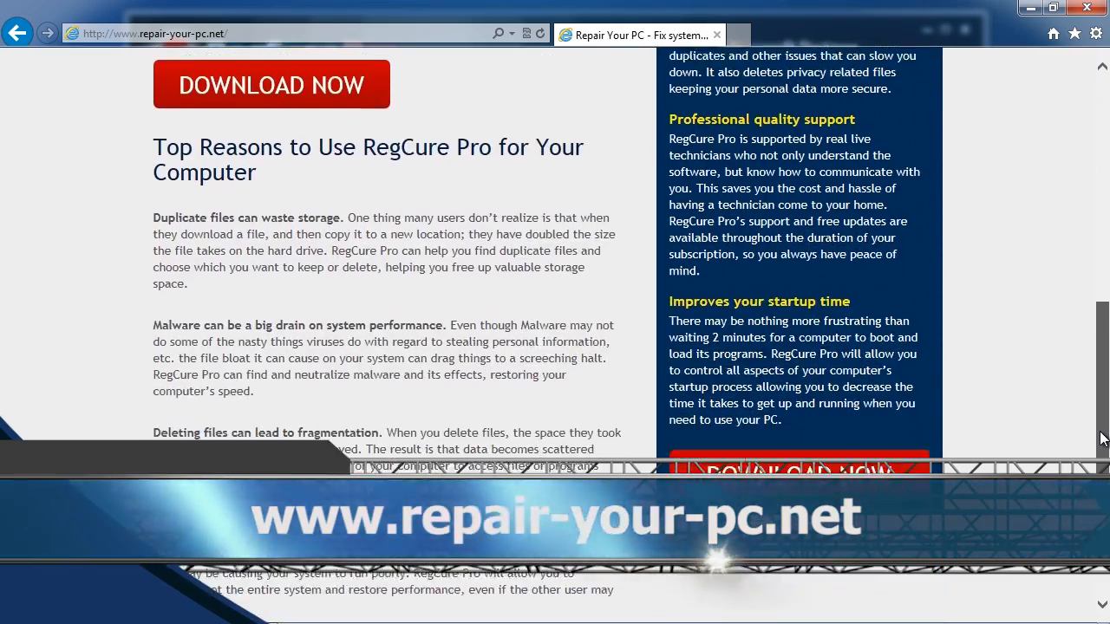
scroll("down", 3)
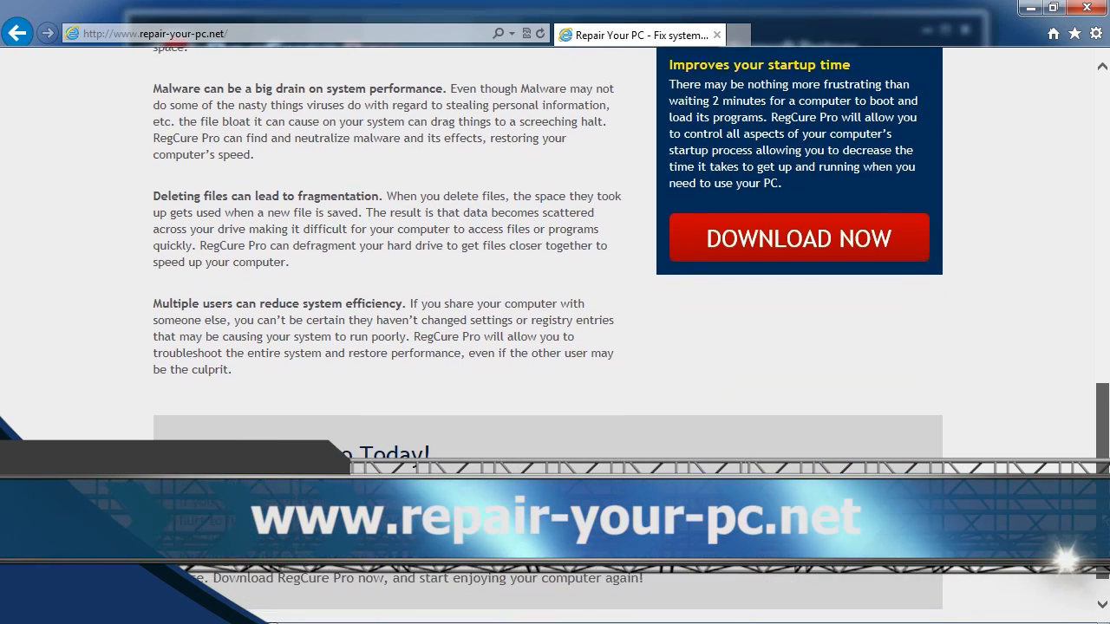
scroll("down", 3)
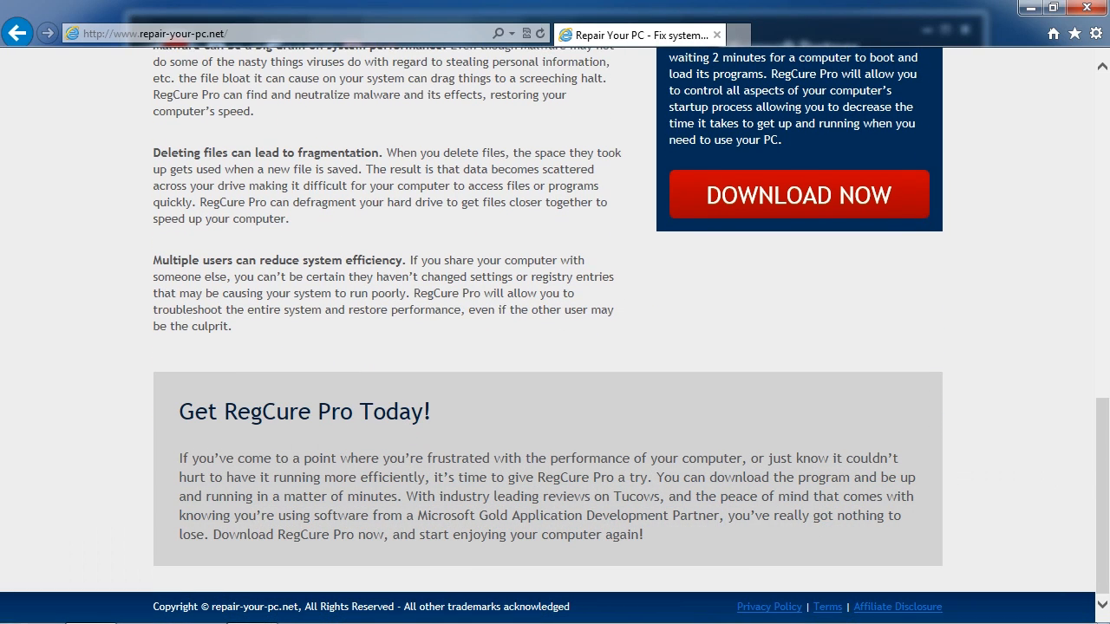